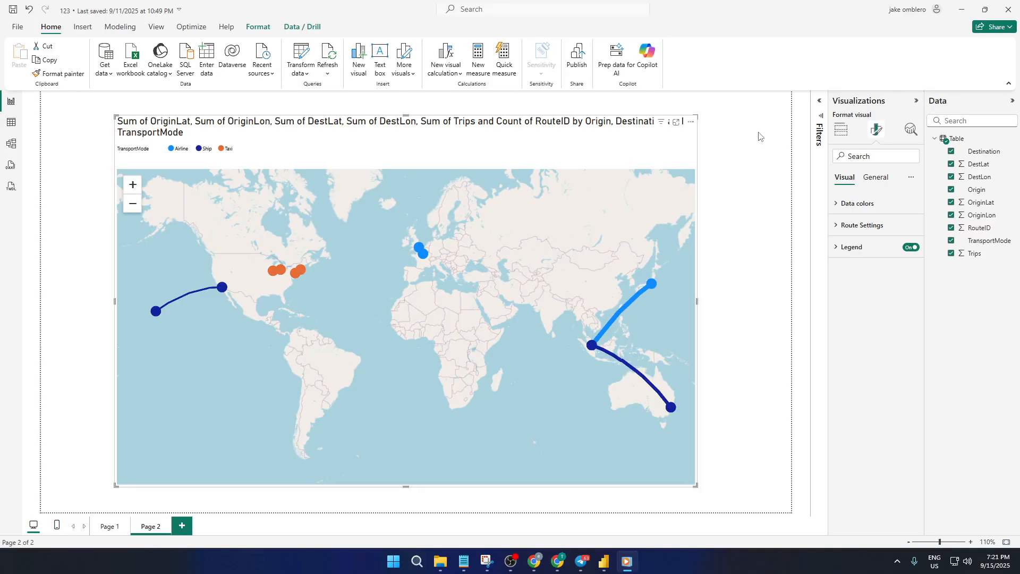
mouse_move(621, 219)
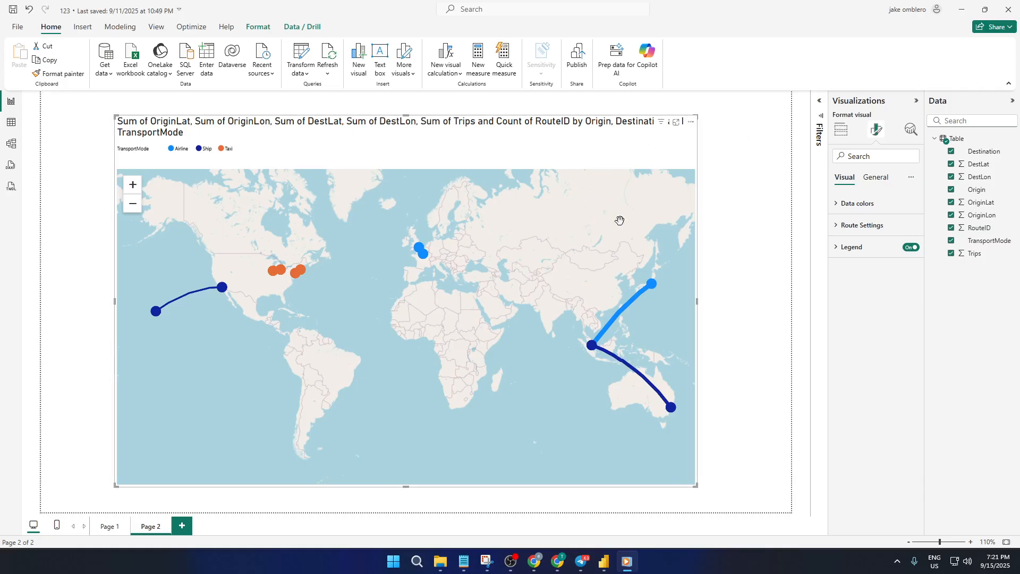
mouse_move(437, 257)
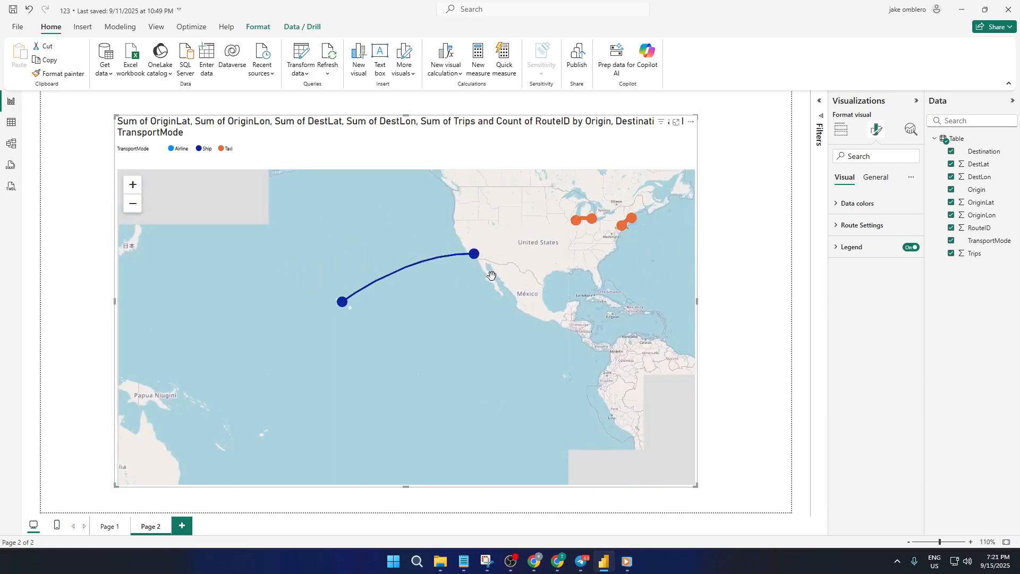
Step: Remove the existing route map visual so Page 2 is empty
drag(491, 276, 432, 276)
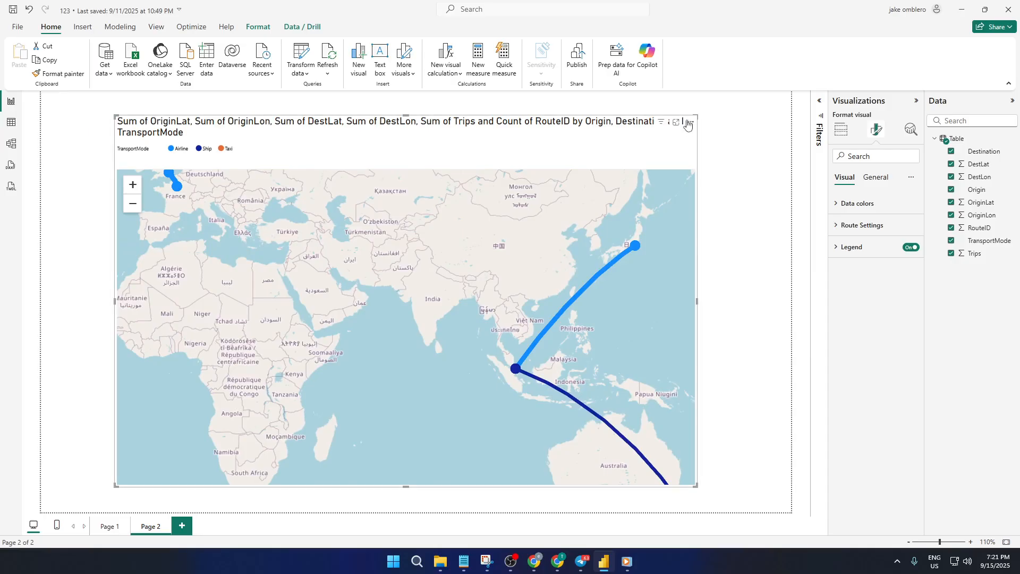
click(691, 121)
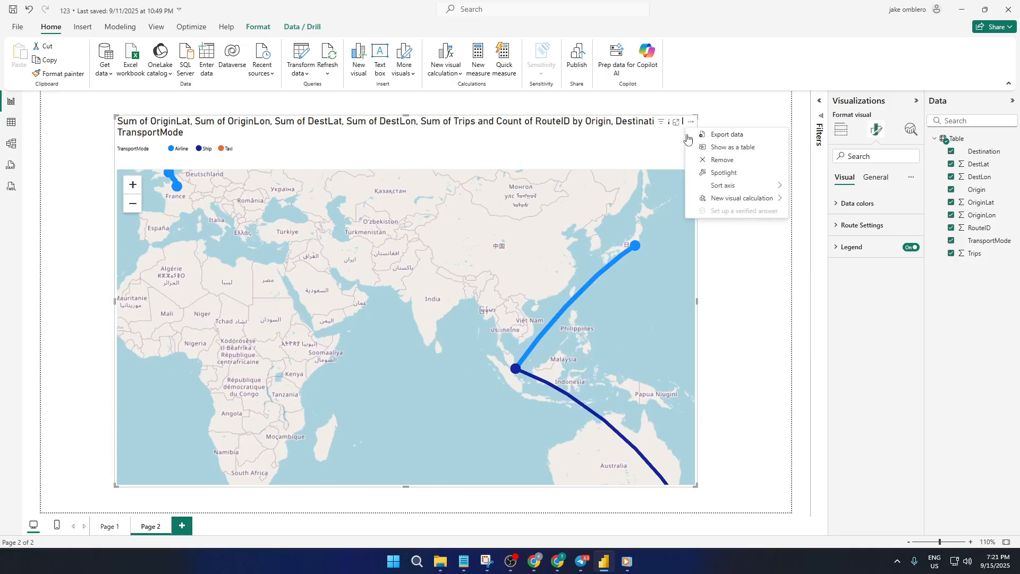
click(723, 160)
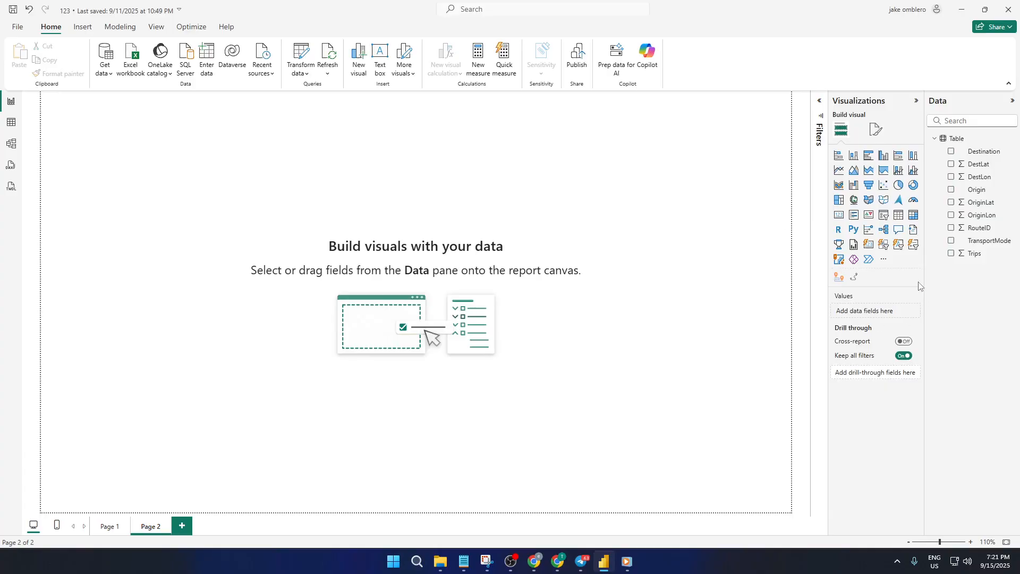
mouse_move(898, 185)
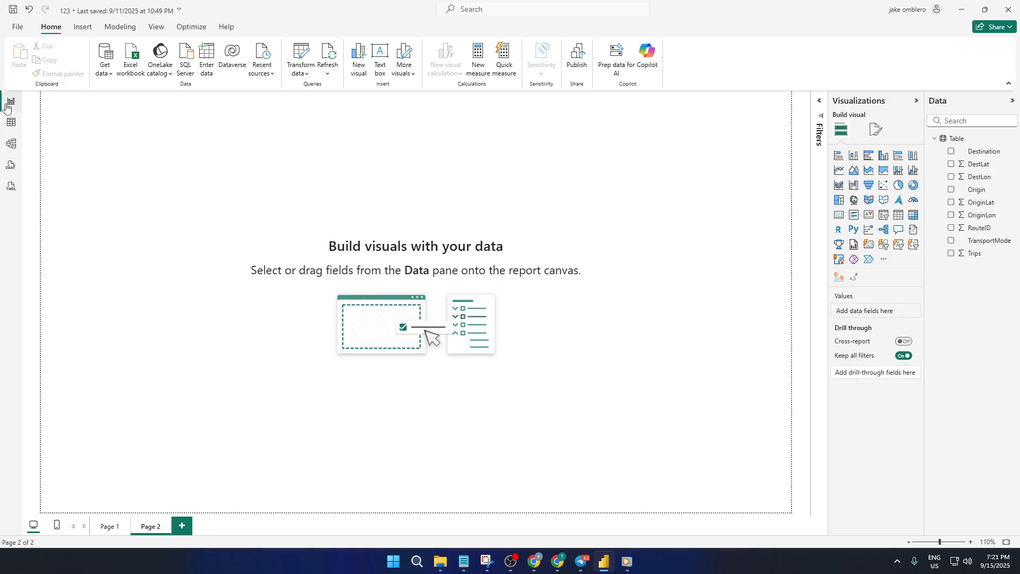
mouse_move(719, 250)
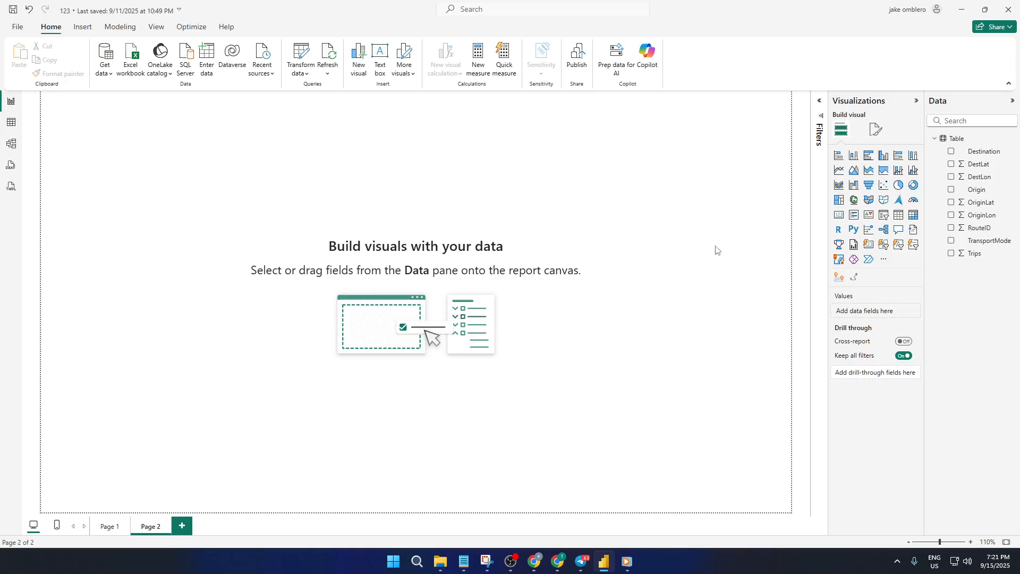
mouse_move(883, 259)
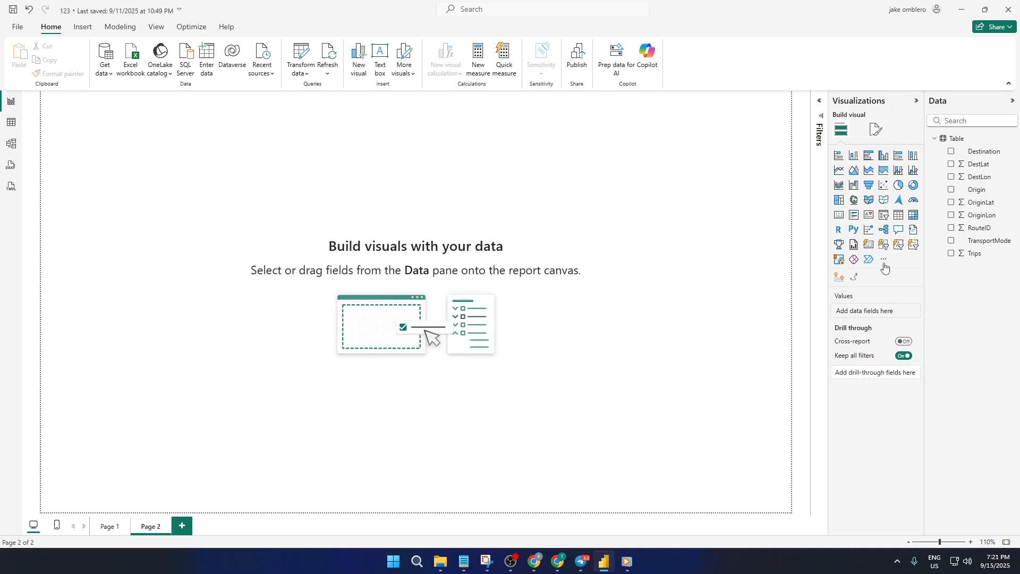
mouse_move(885, 260)
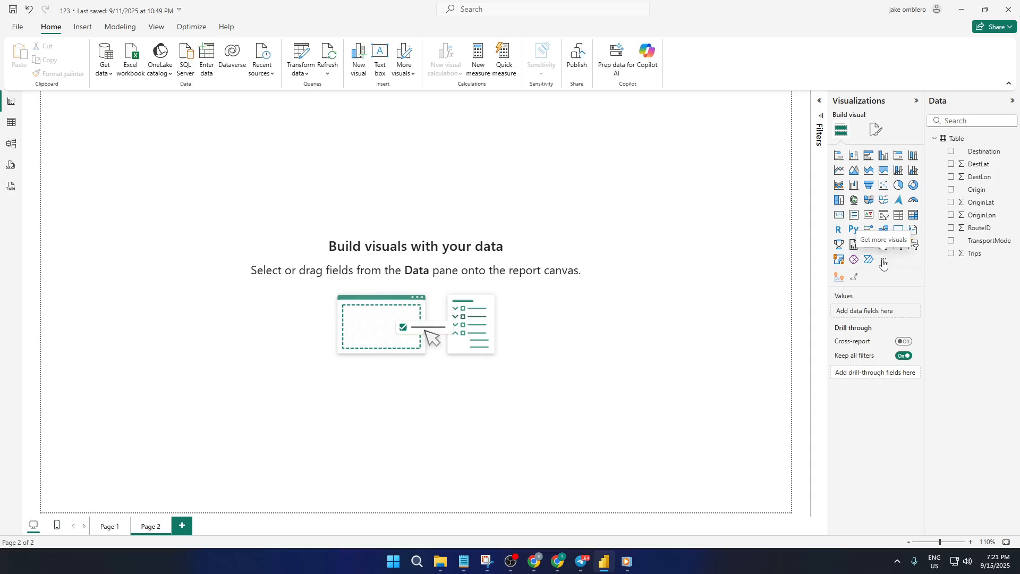
mouse_move(880, 259)
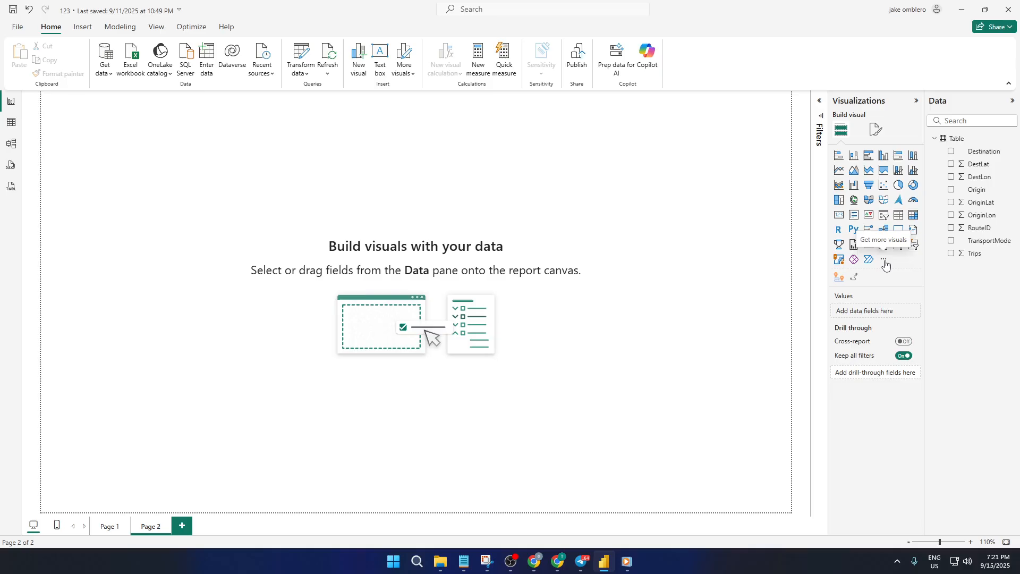
Step: Search the visuals marketplace for 'rou' and add the Lytiqa Route Map Visual
click(884, 260)
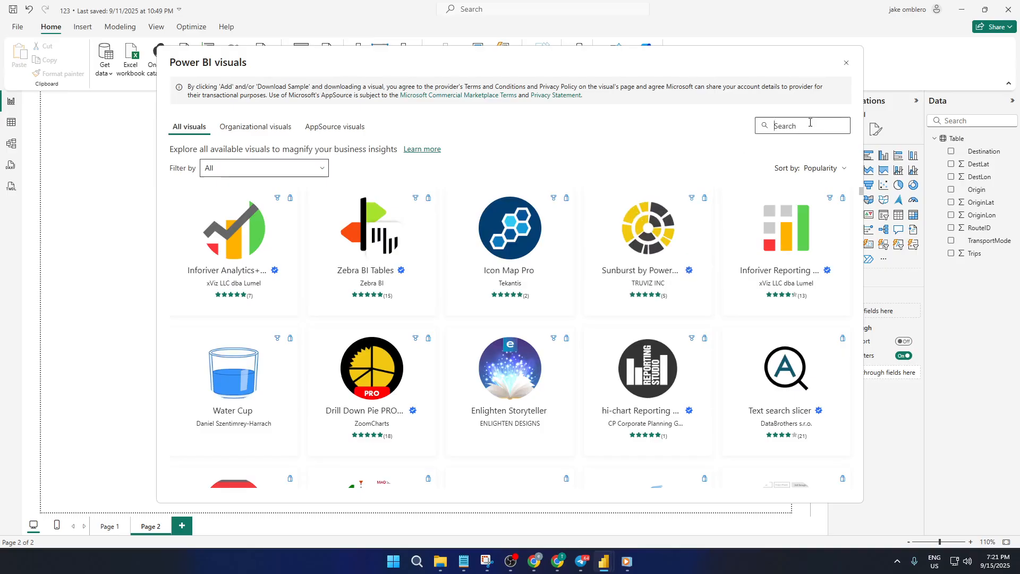
text(rou)
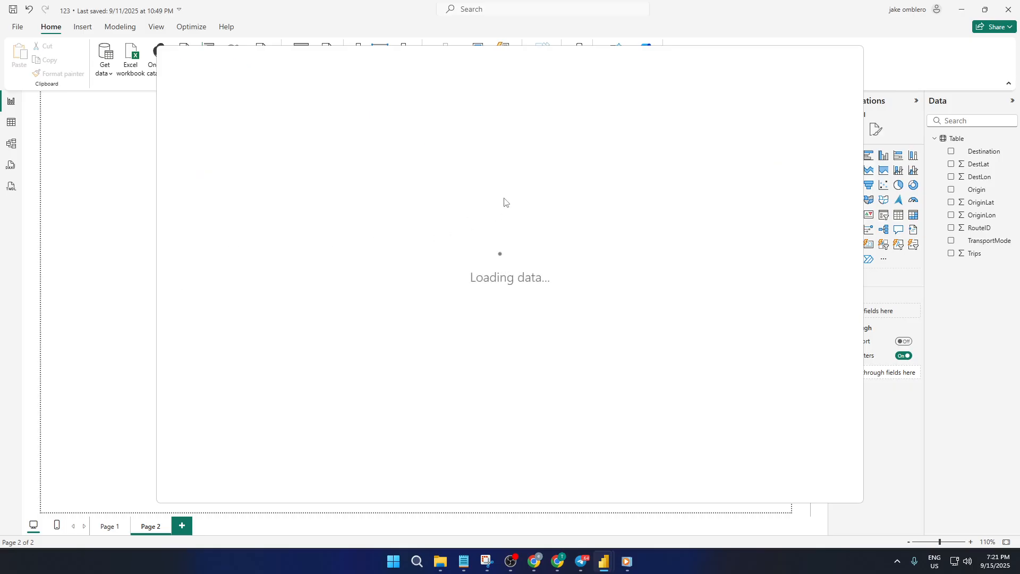
mouse_move(471, 217)
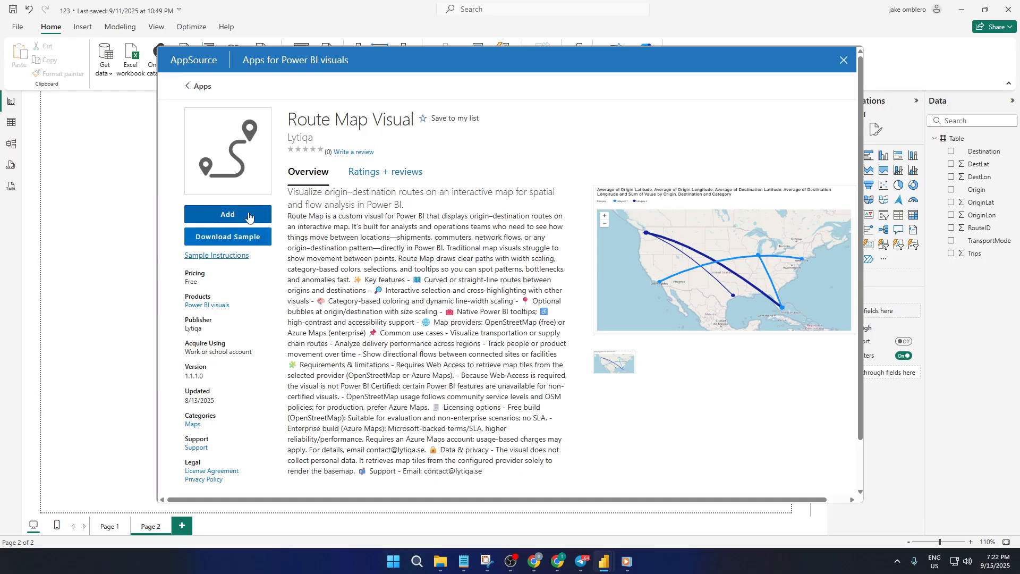
mouse_move(836, 86)
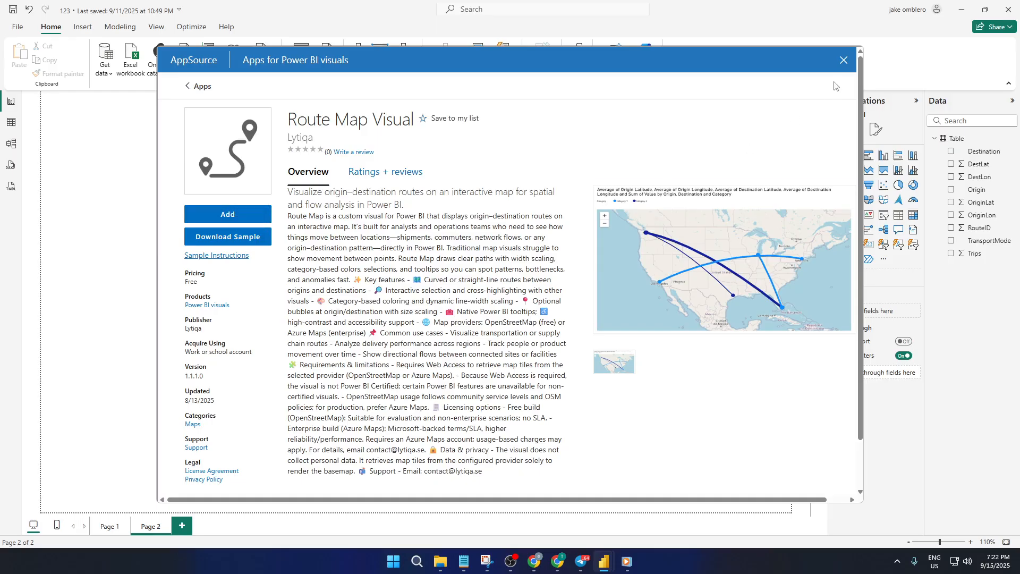
mouse_move(850, 212)
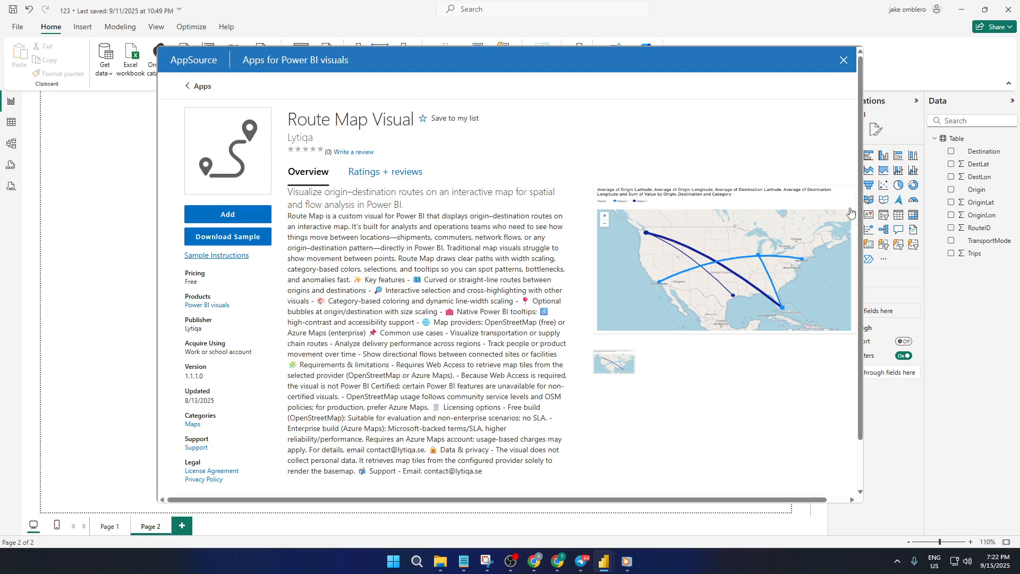
click(844, 60)
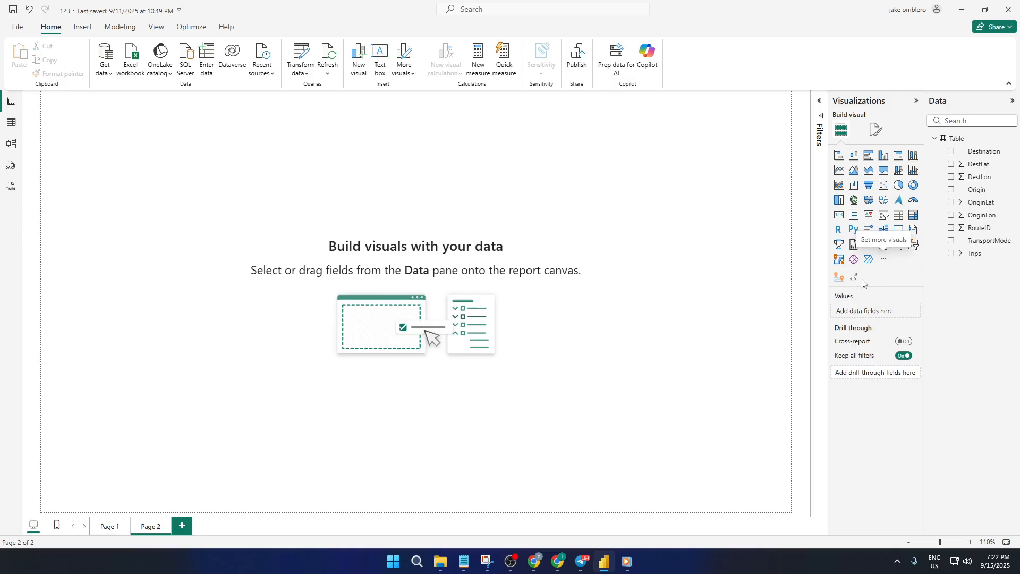
mouse_move(839, 277)
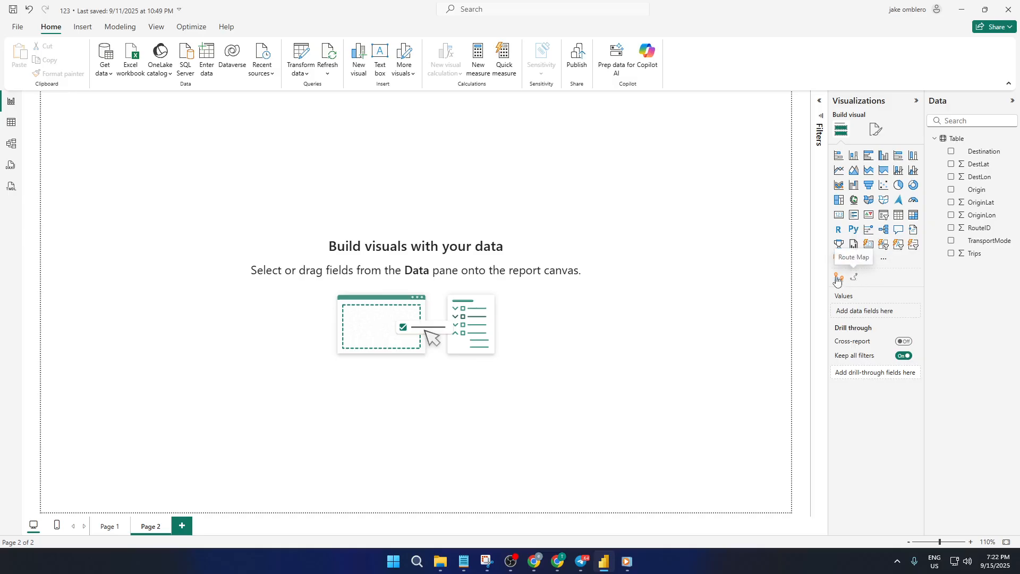
Step: Insert a blank Route Map visual spanning most of Page 2
click(838, 276)
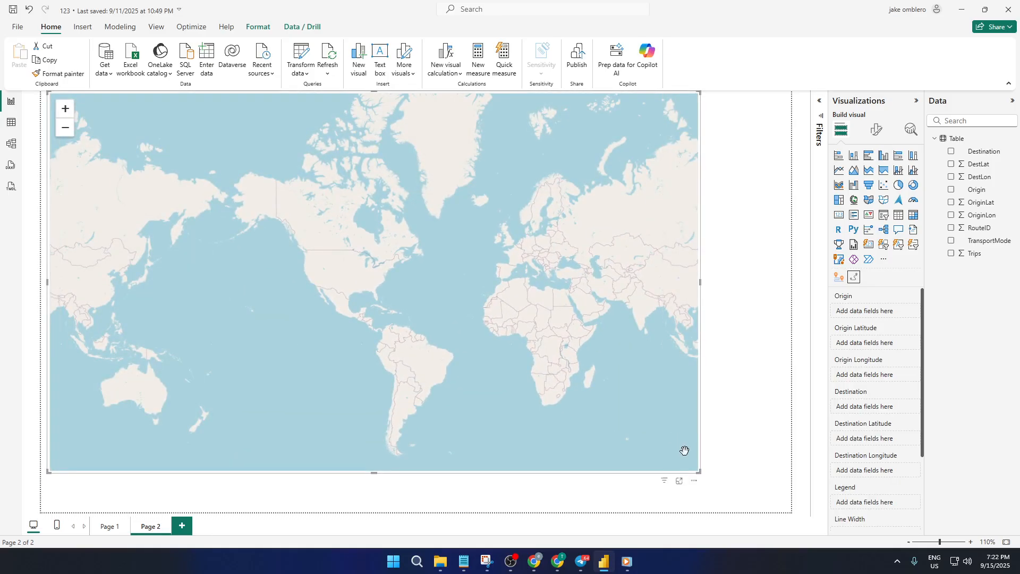
mouse_move(614, 93)
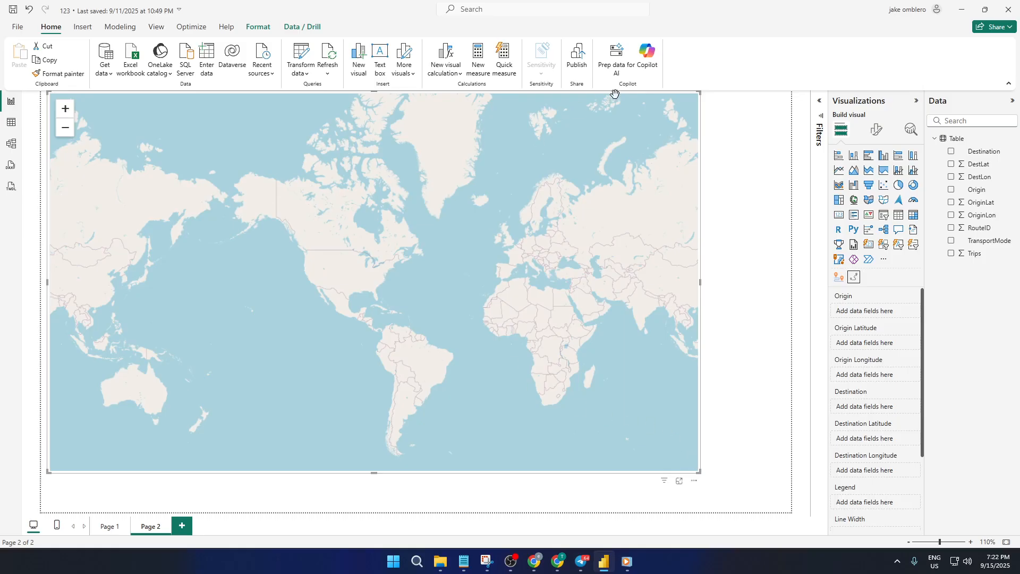
mouse_move(665, 482)
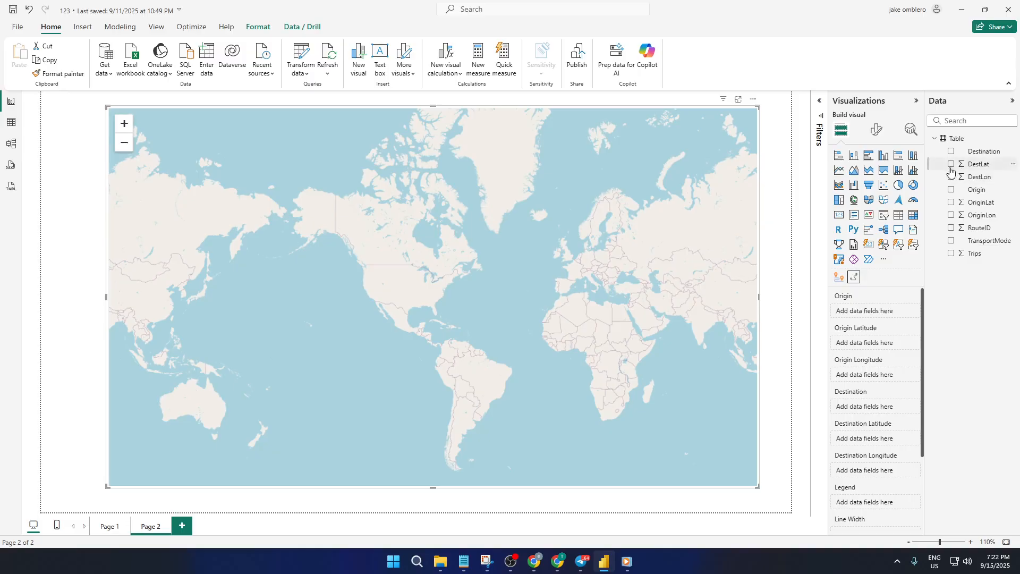
mouse_move(952, 219)
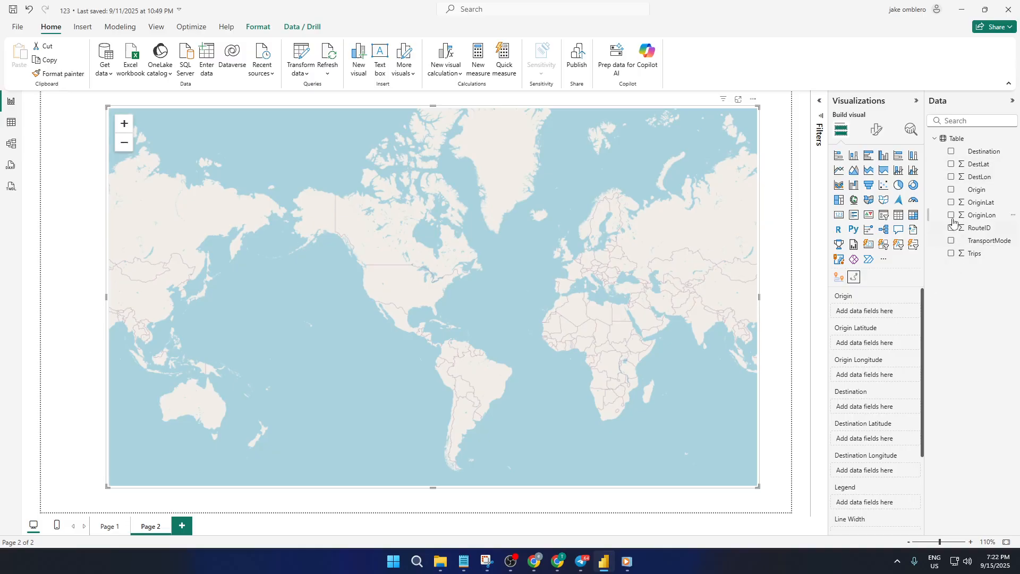
Step: Assign OriginLat, OriginLon, Origin, DestLat, DestLon and Destination so route lines appear
click(951, 202)
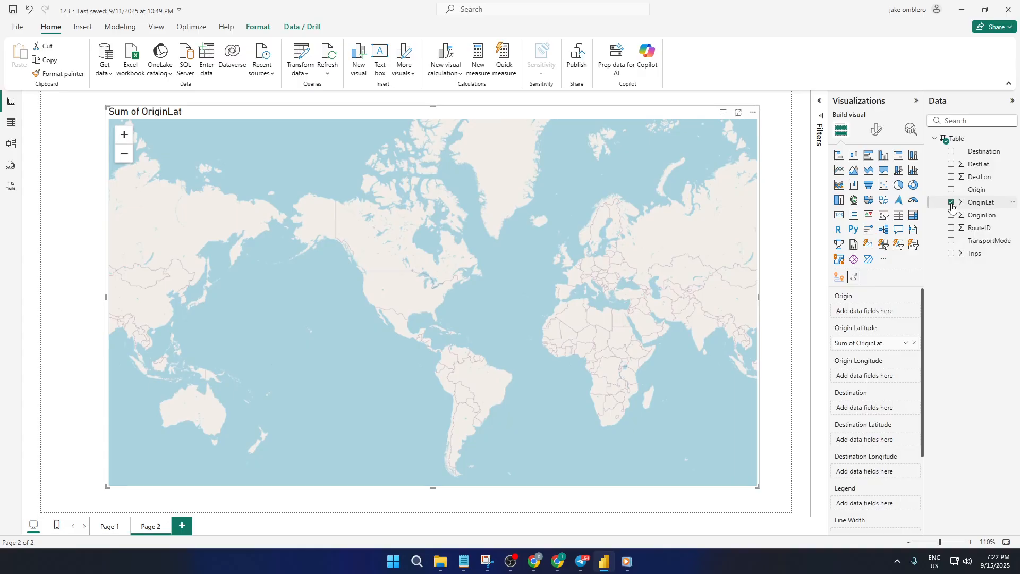
click(951, 214)
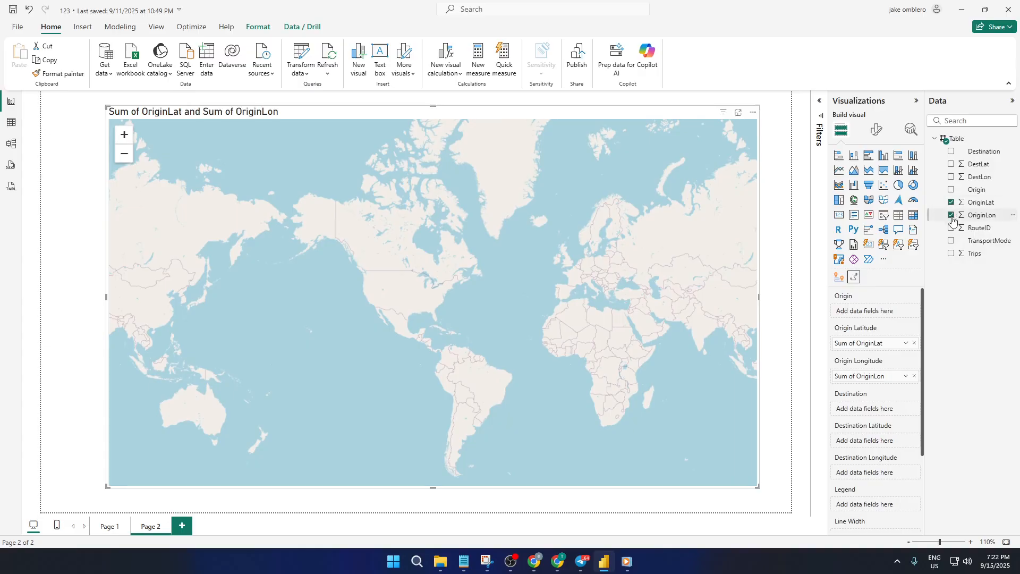
mouse_move(957, 178)
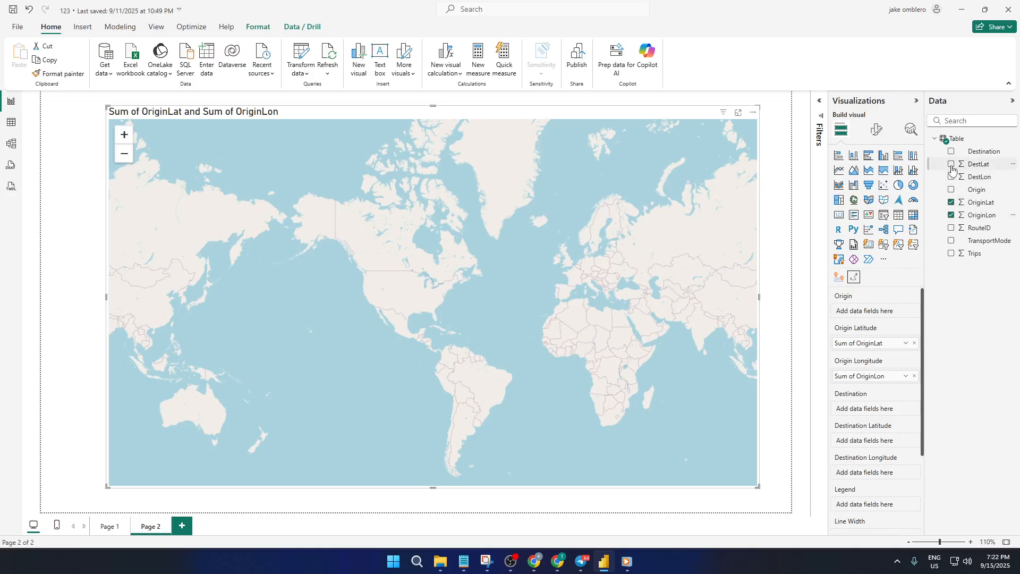
click(952, 190)
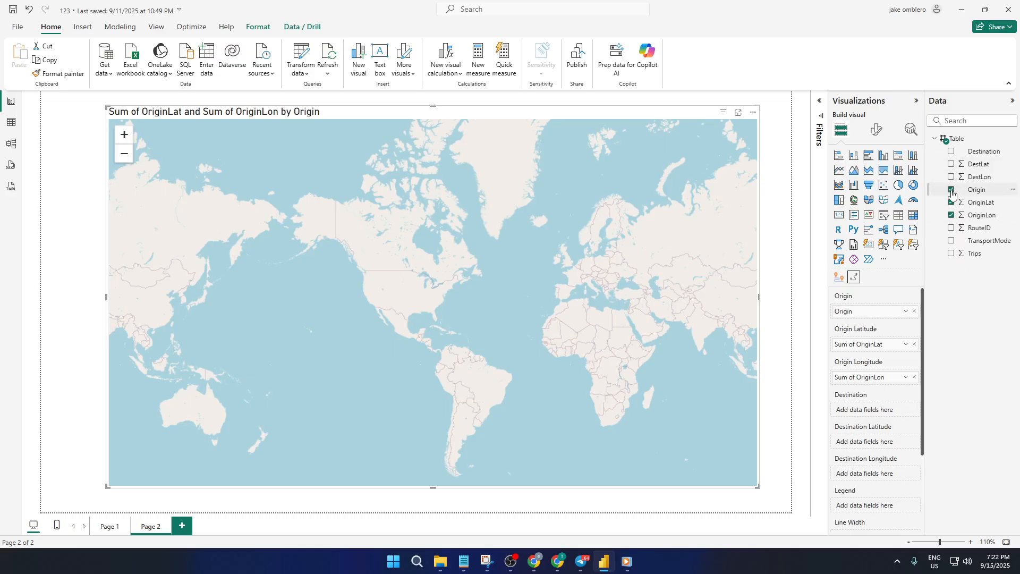
click(951, 164)
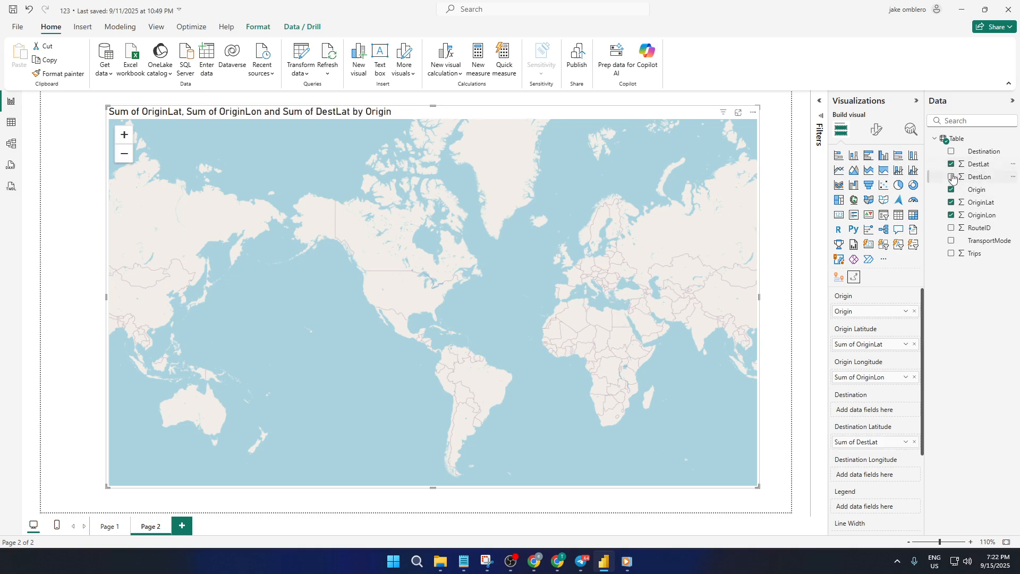
click(952, 176)
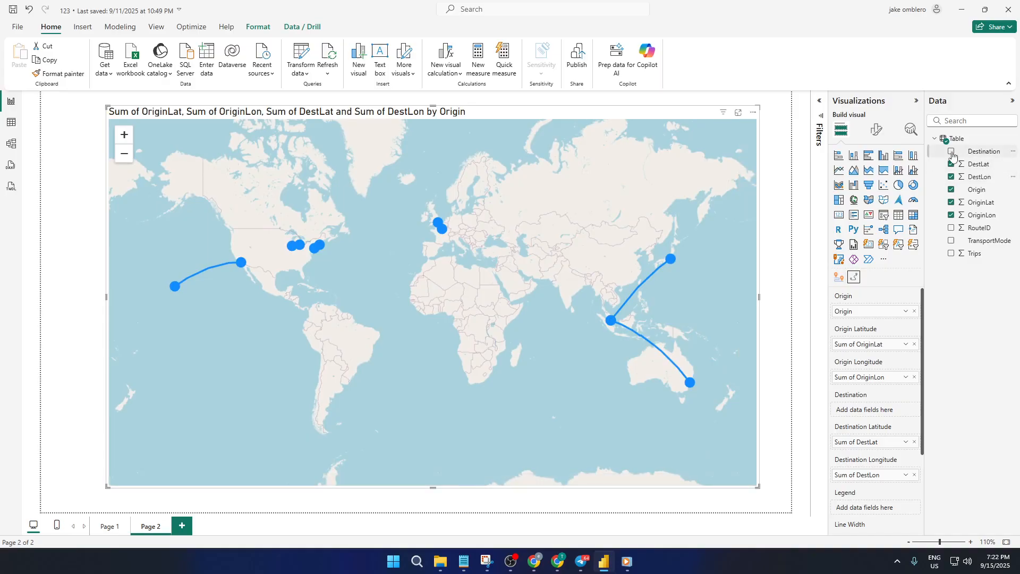
click(952, 151)
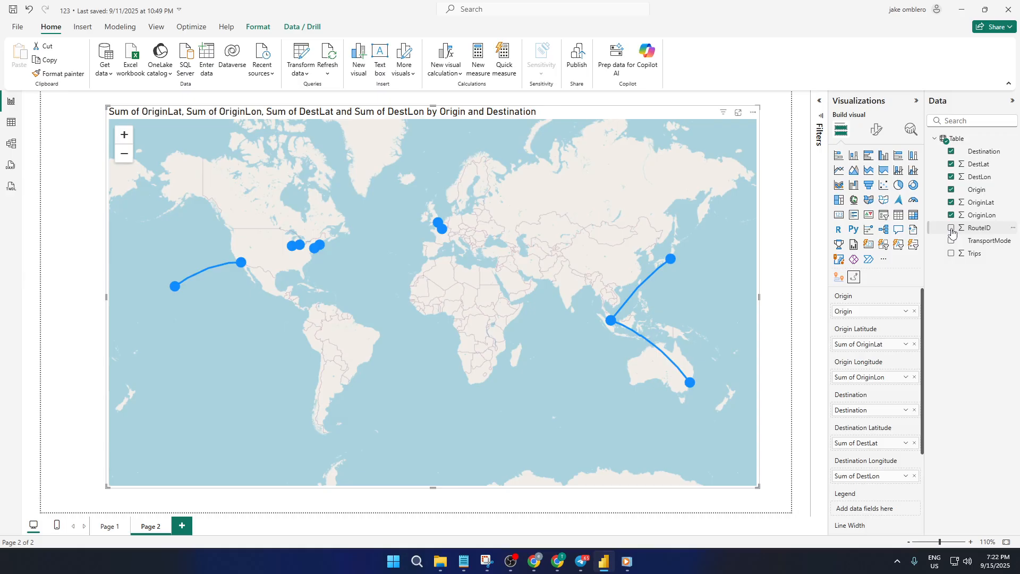
Step: Add RouteID to size lines by count and Trips as the tooltip value
click(950, 241)
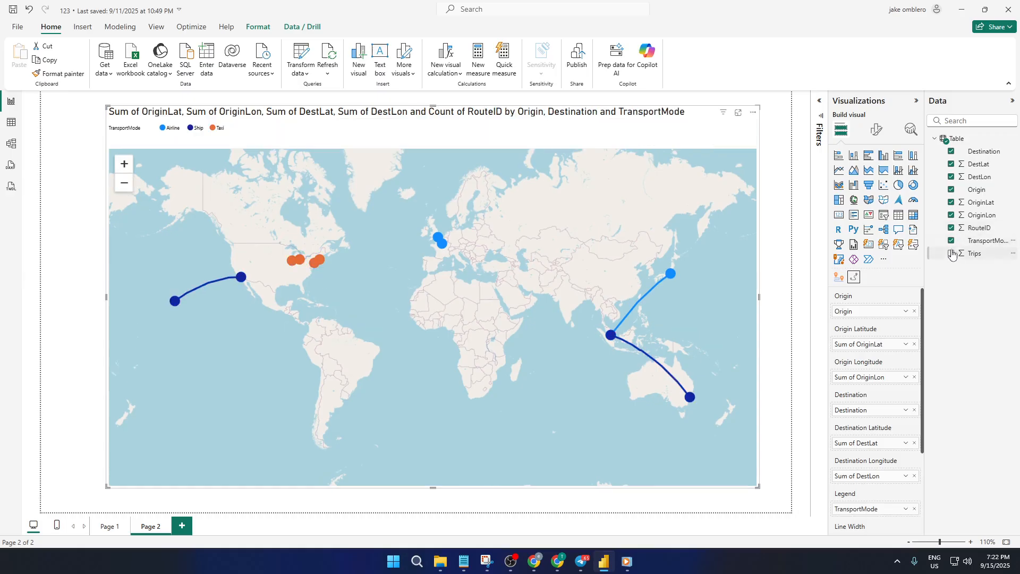
click(951, 253)
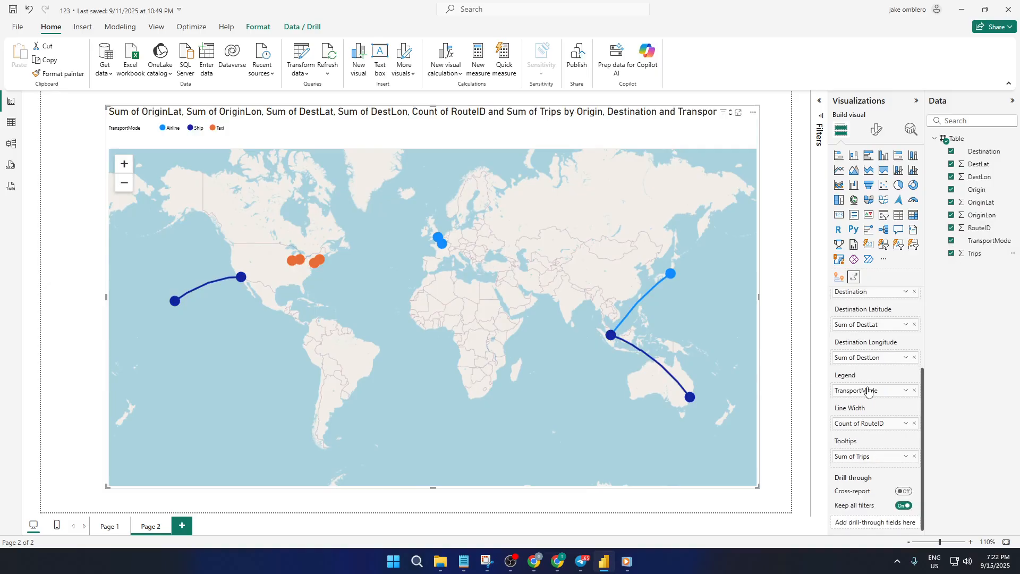
mouse_move(872, 374)
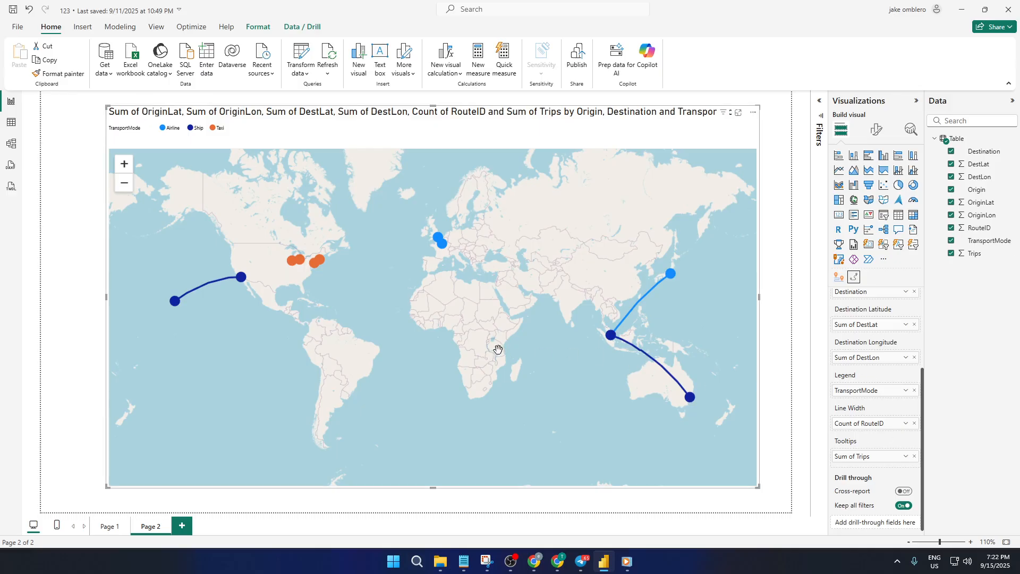
drag(498, 350, 421, 318)
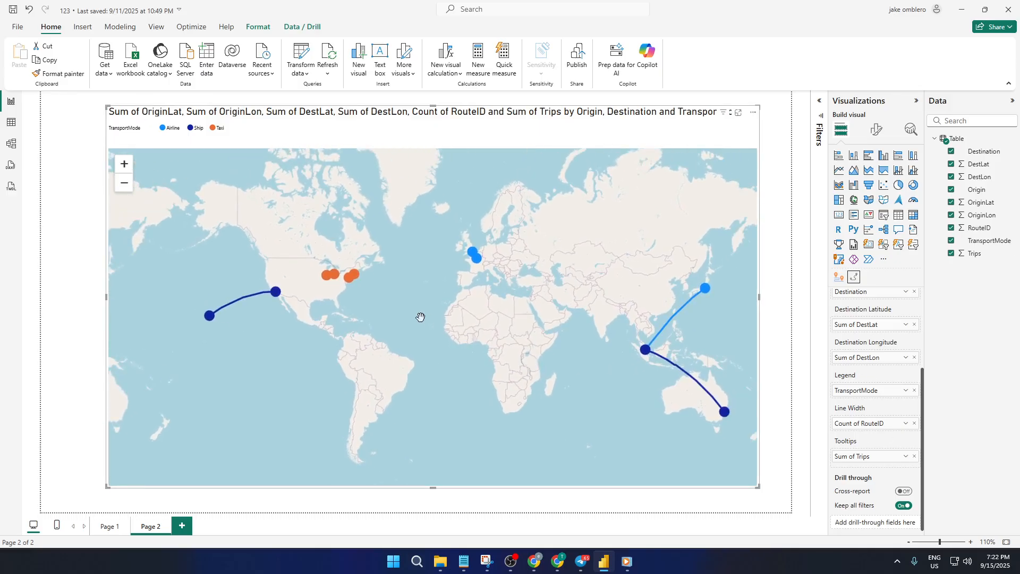
drag(421, 316, 502, 321)
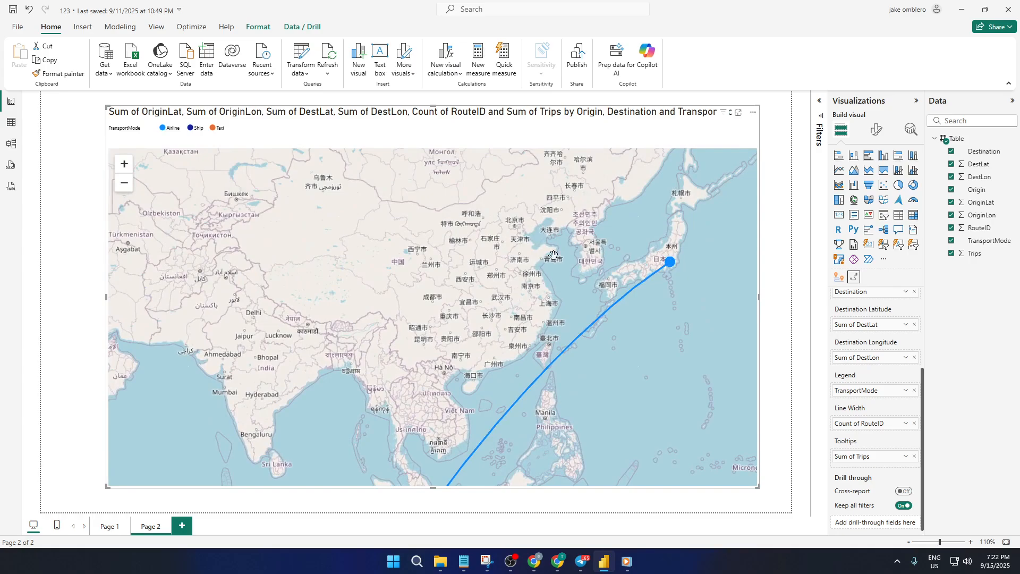
drag(553, 254, 453, 299)
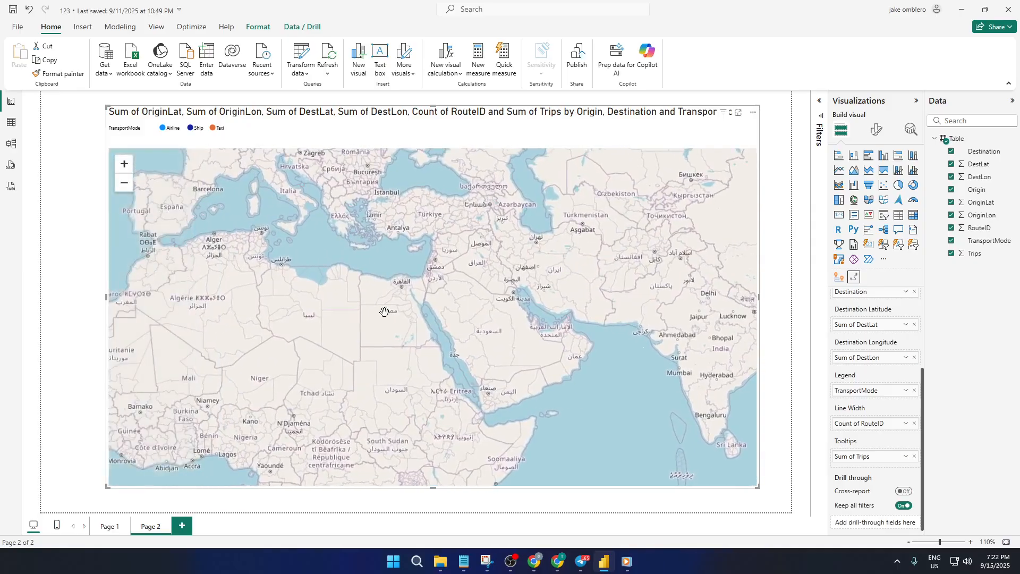
drag(384, 311, 545, 357)
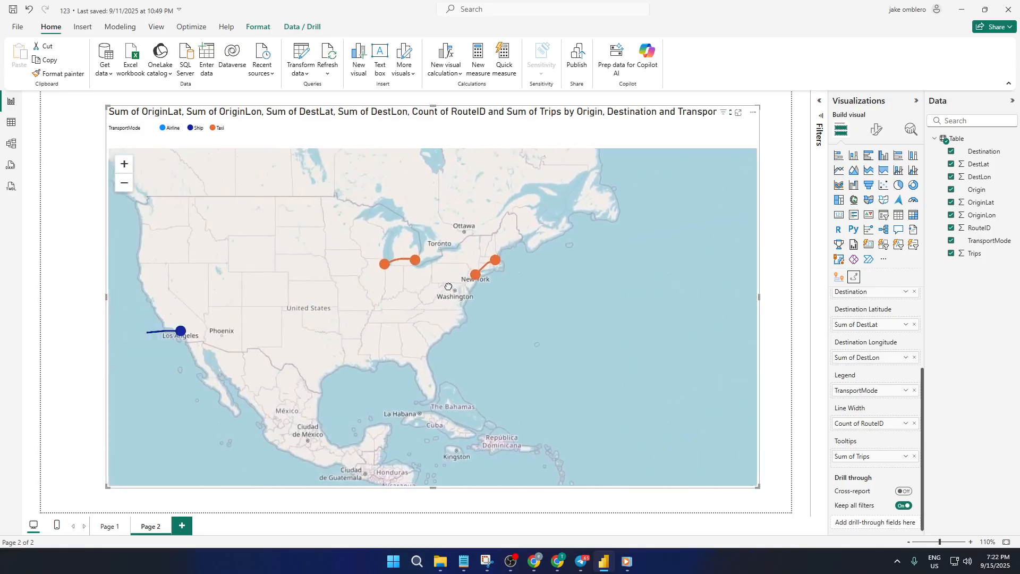
drag(448, 287, 478, 255)
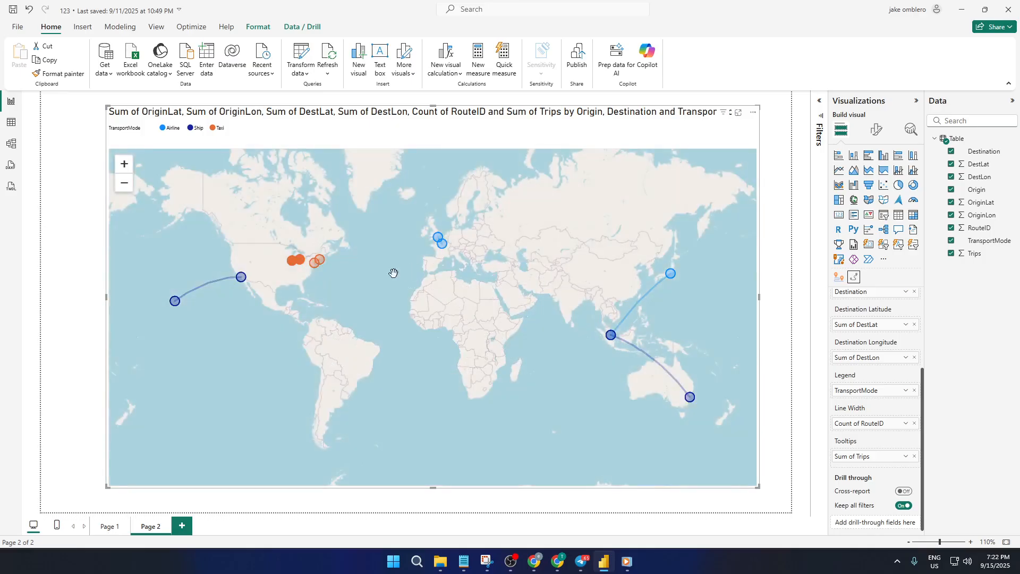
mouse_move(215, 280)
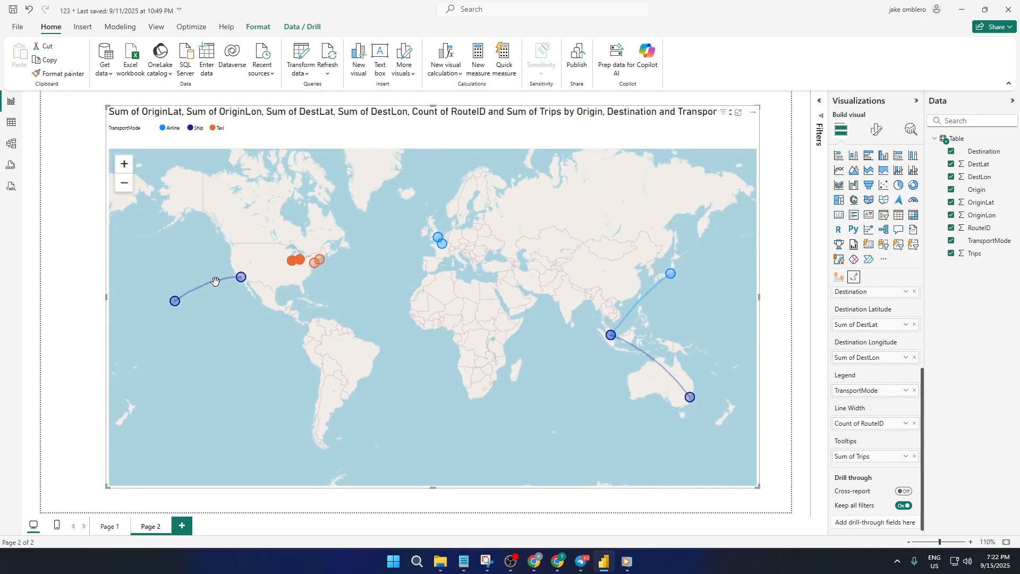
mouse_move(210, 285)
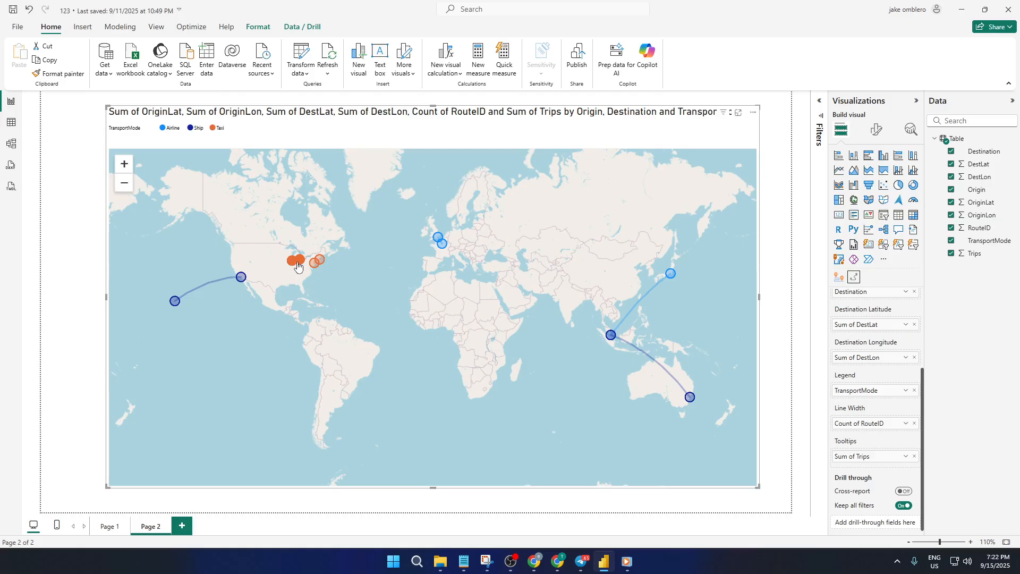
mouse_move(295, 262)
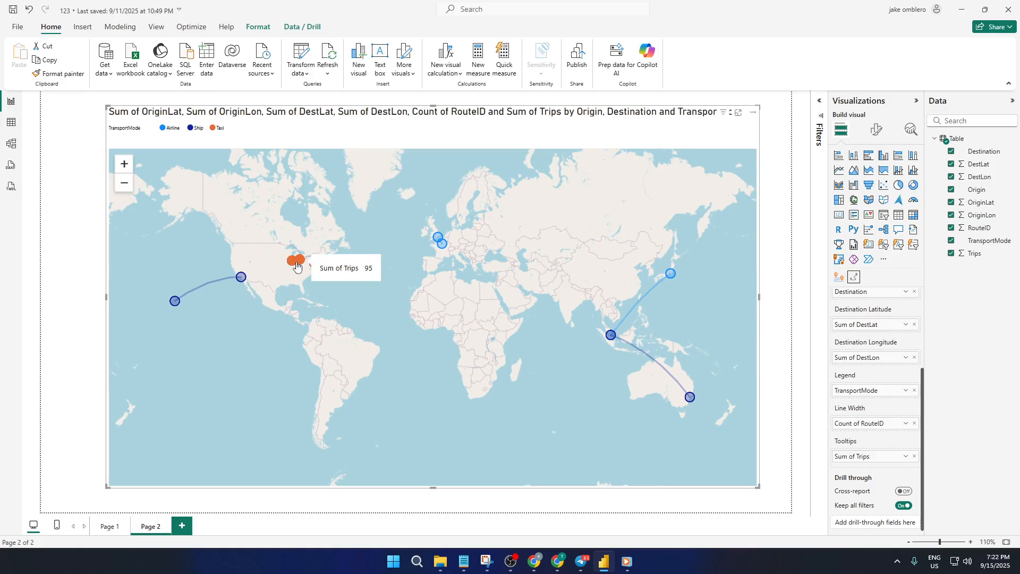
mouse_move(293, 266)
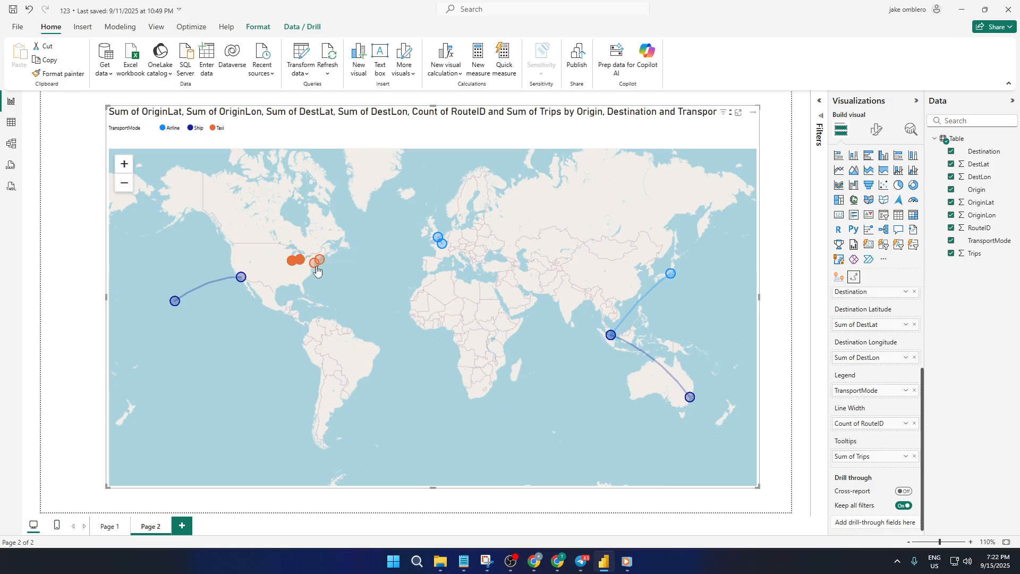
mouse_move(316, 262)
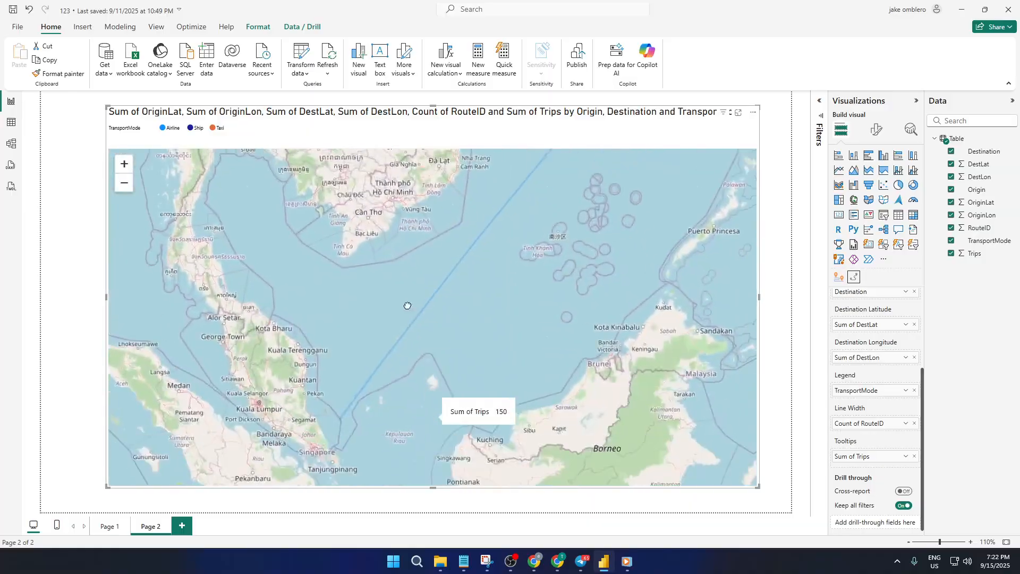
drag(407, 306, 302, 246)
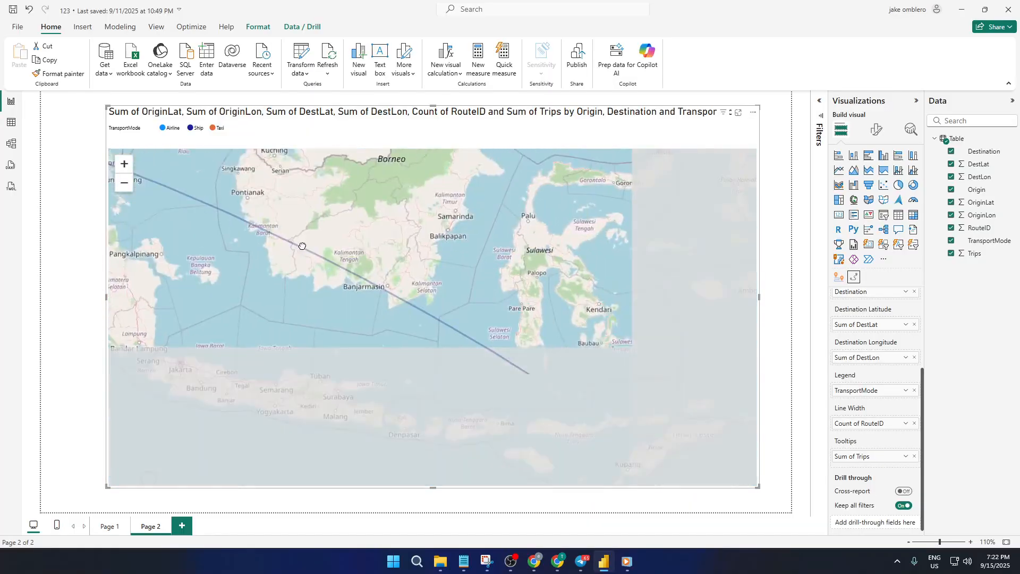
drag(303, 245, 472, 333)
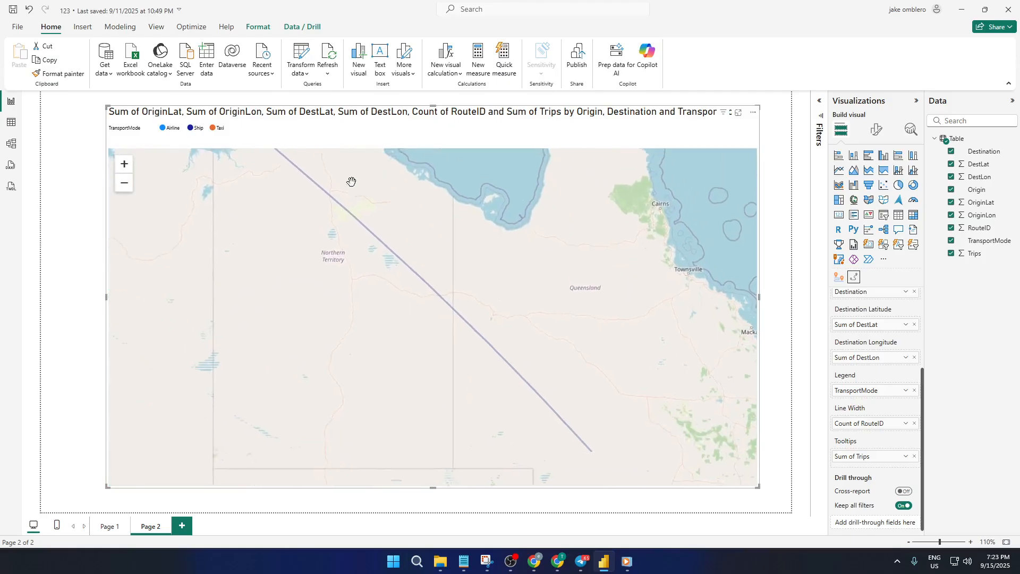
drag(352, 182, 503, 291)
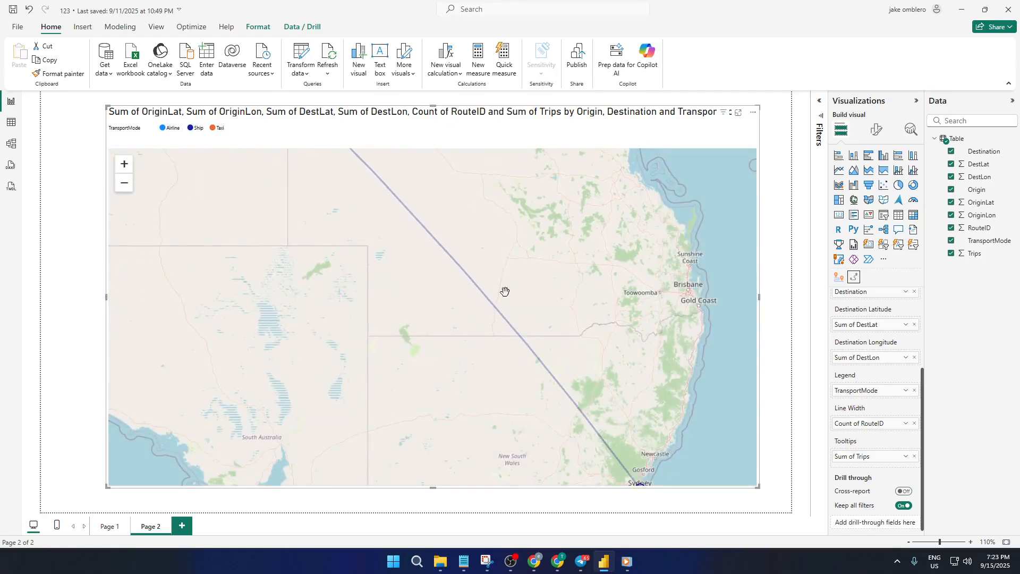
drag(504, 291, 531, 352)
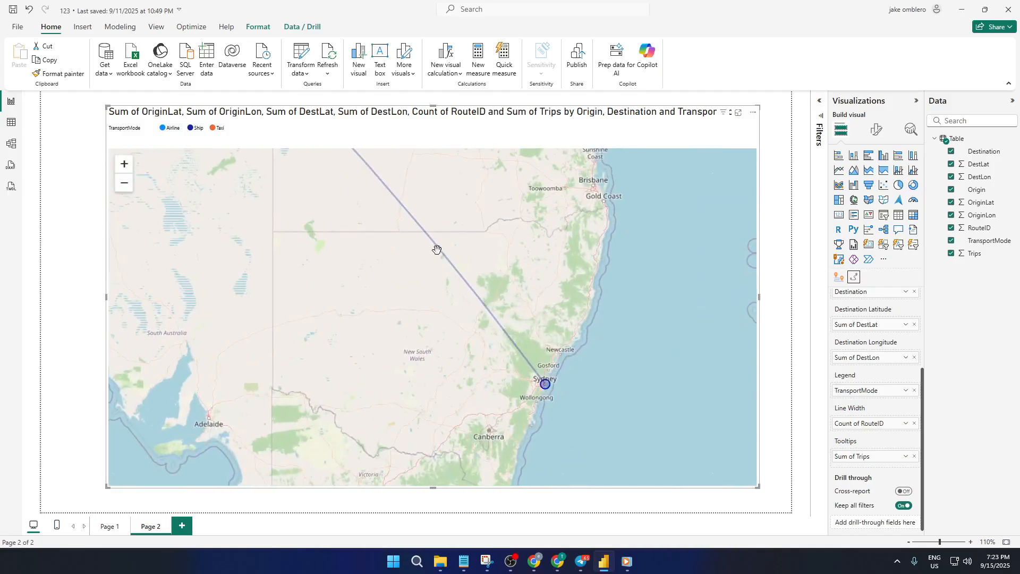
drag(438, 248, 490, 344)
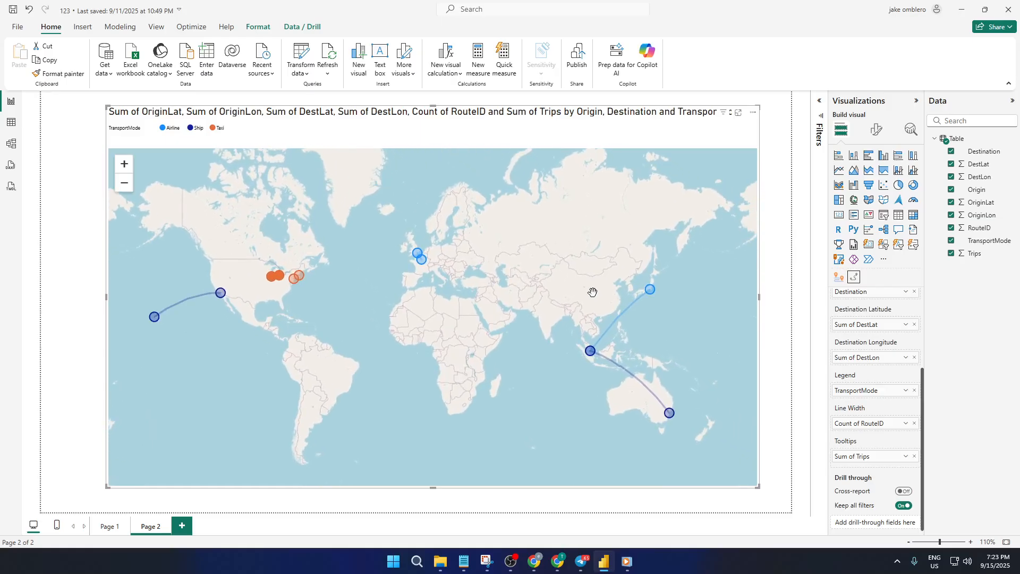
mouse_move(527, 327)
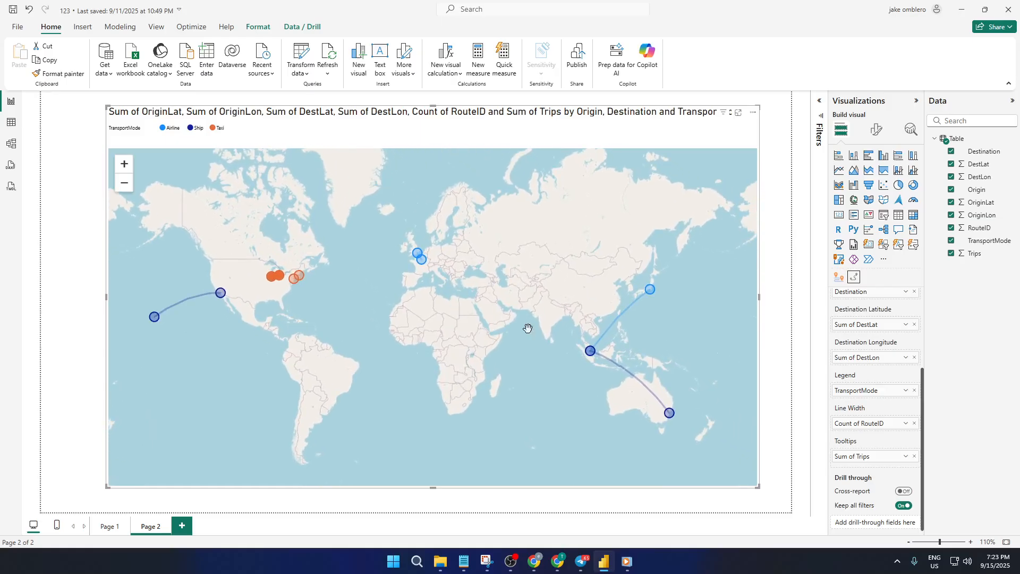
mouse_move(529, 325)
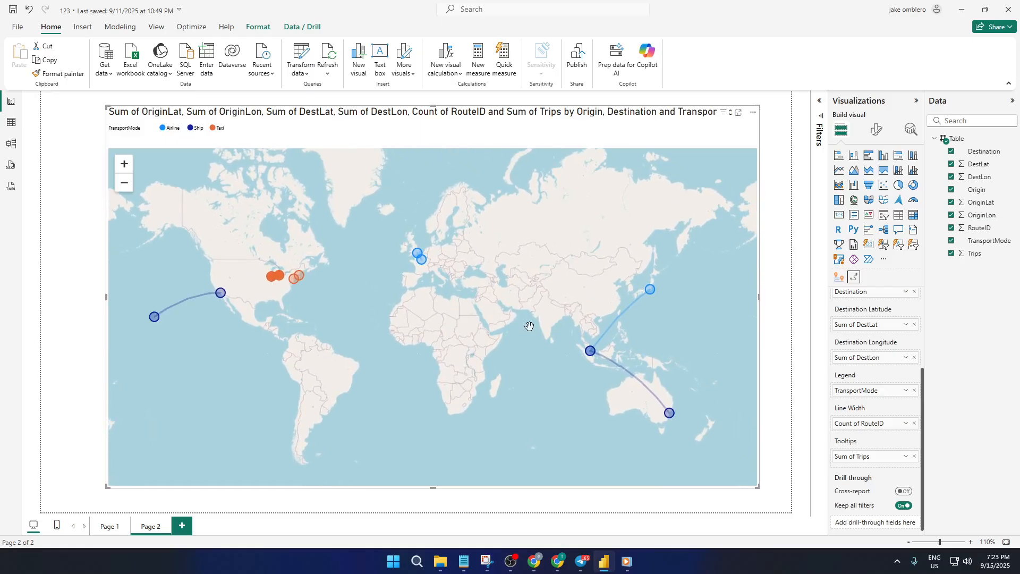